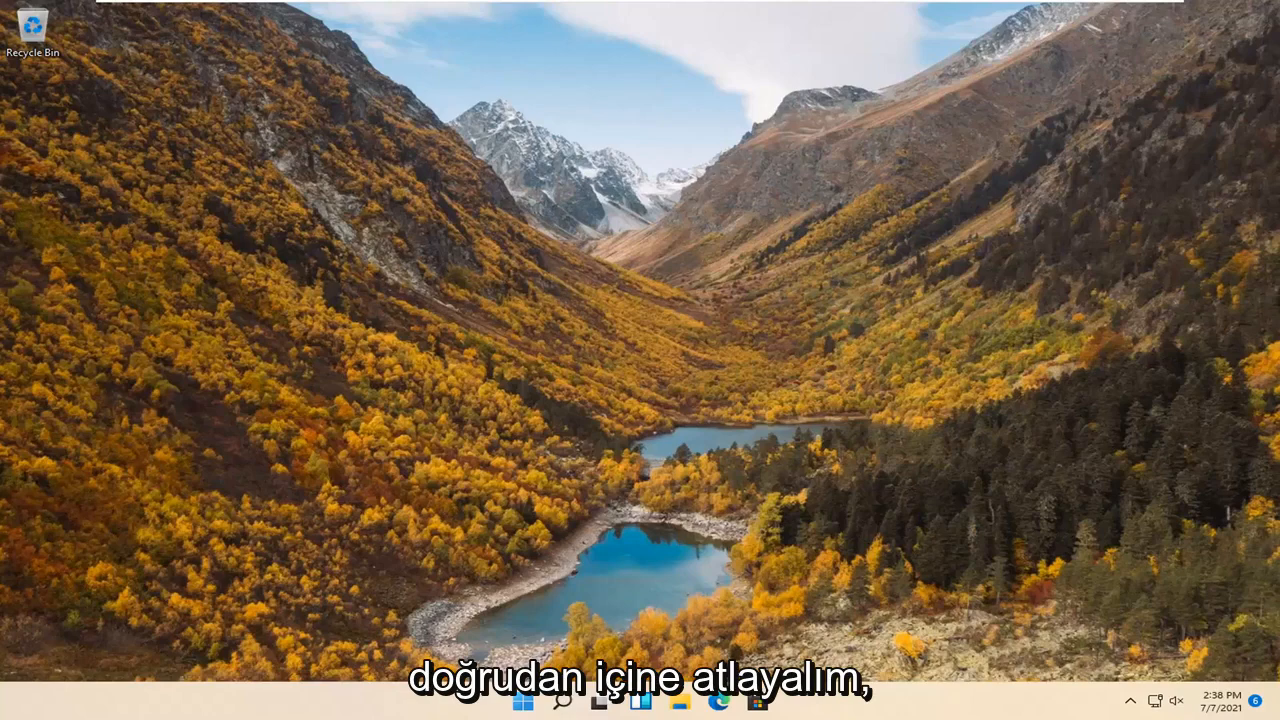
Search for 'cmd' and launch Command Prompt with Run as administrator
{"action": "left_click", "coordinate": [564, 700]}
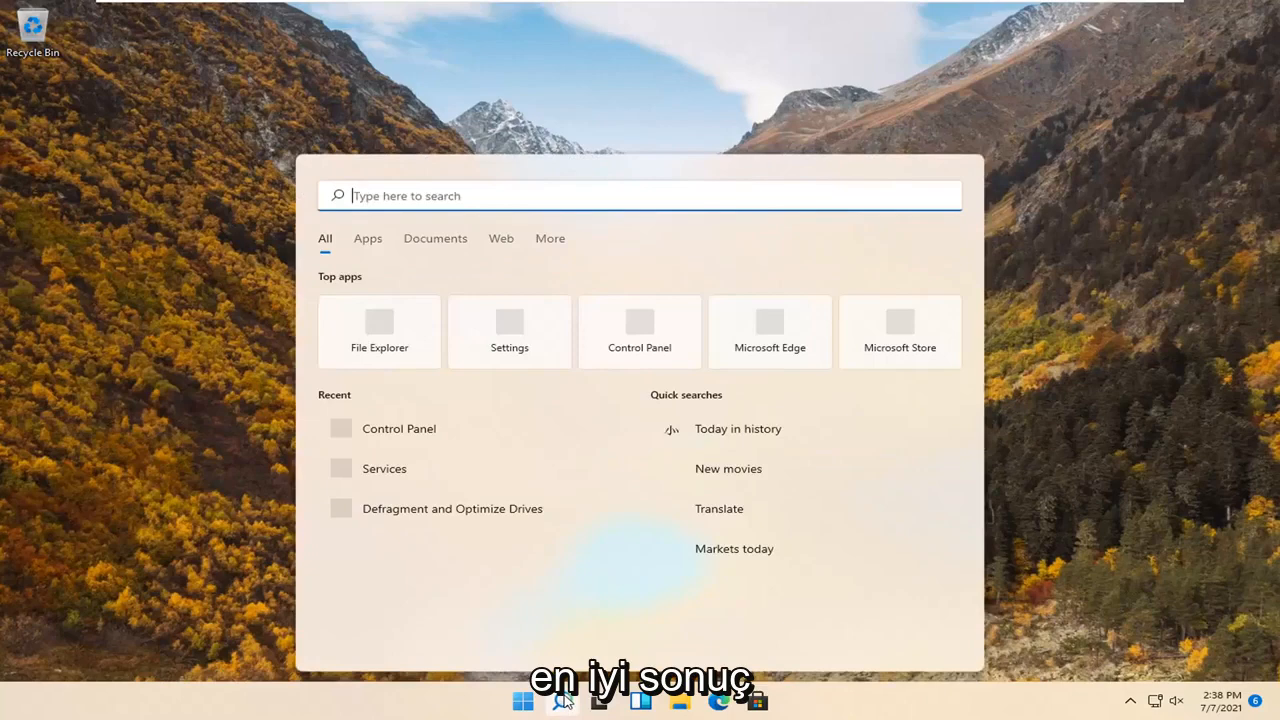
{"action": "type", "text": "cmd"}
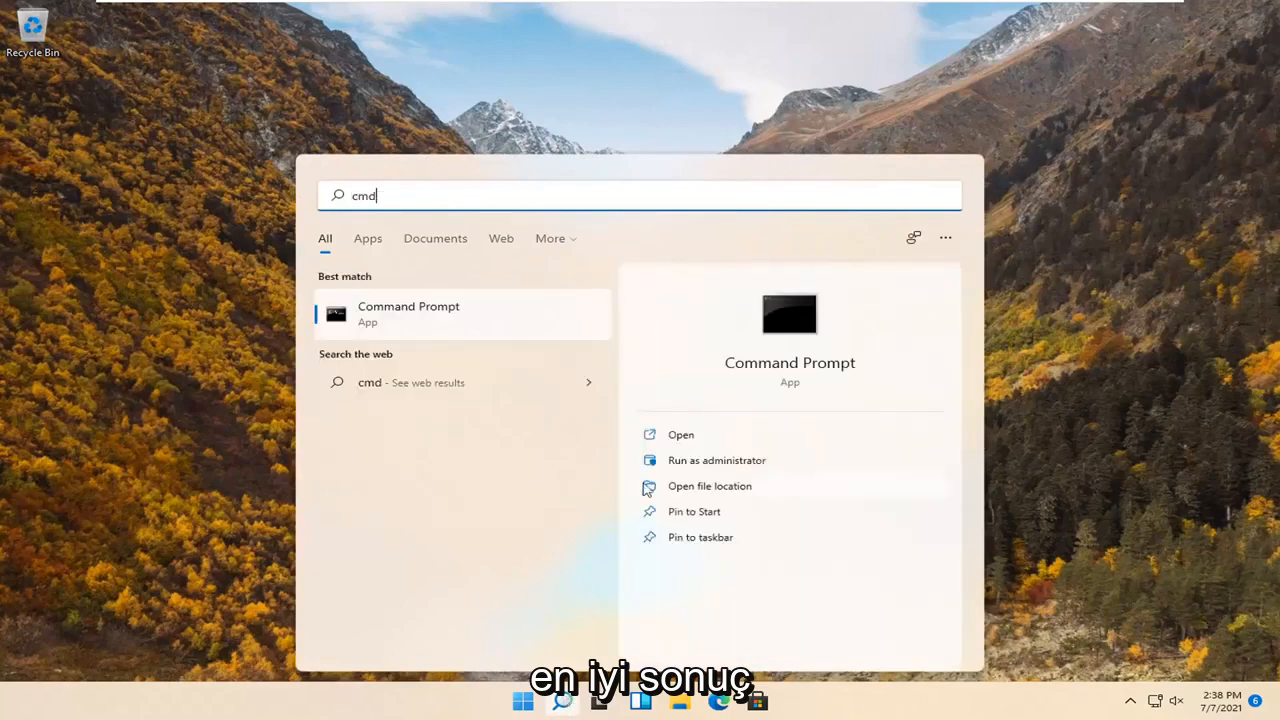
{"action": "mouse_move", "coordinate": [456, 320]}
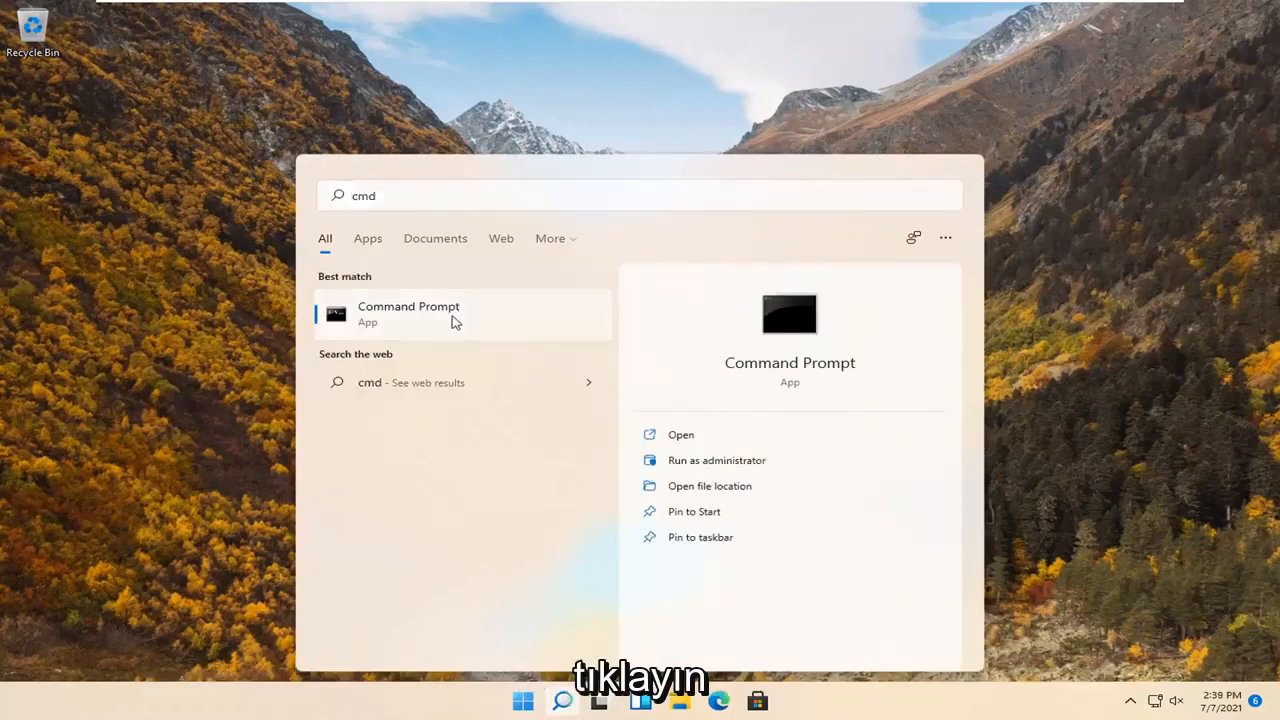
{"action": "right_click", "coordinate": [408, 312]}
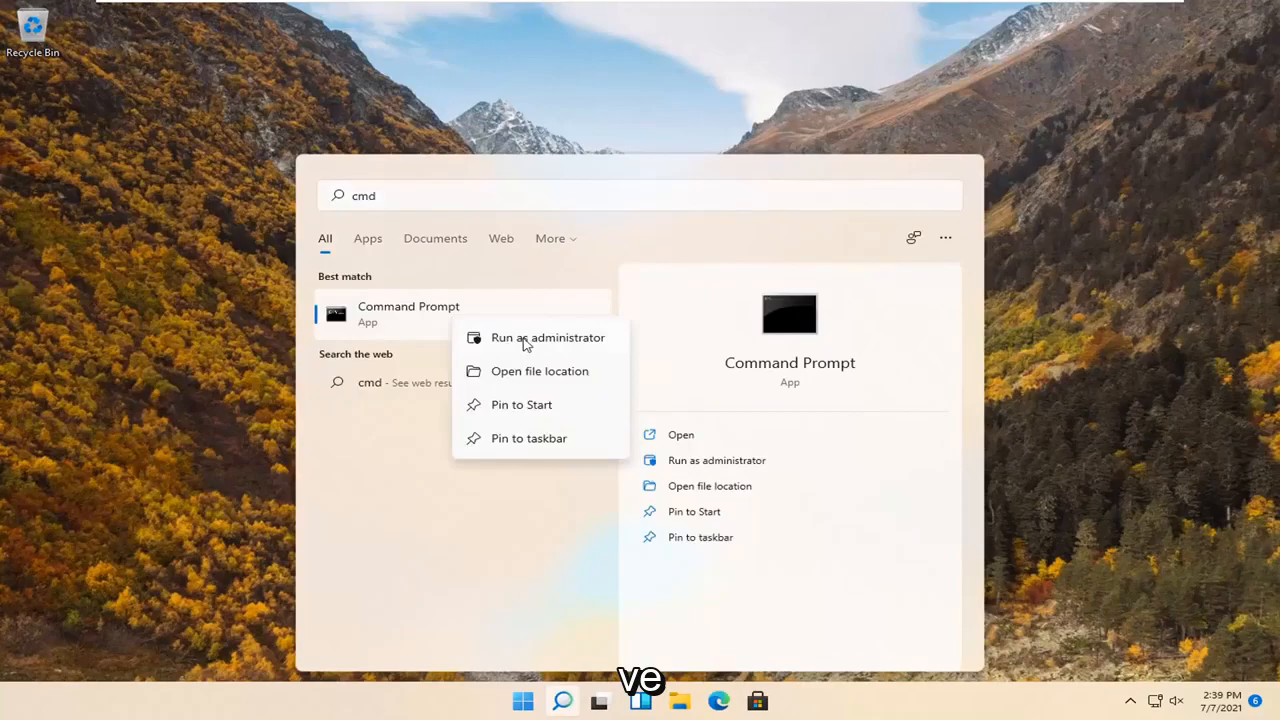
{"action": "left_click", "coordinate": [548, 336]}
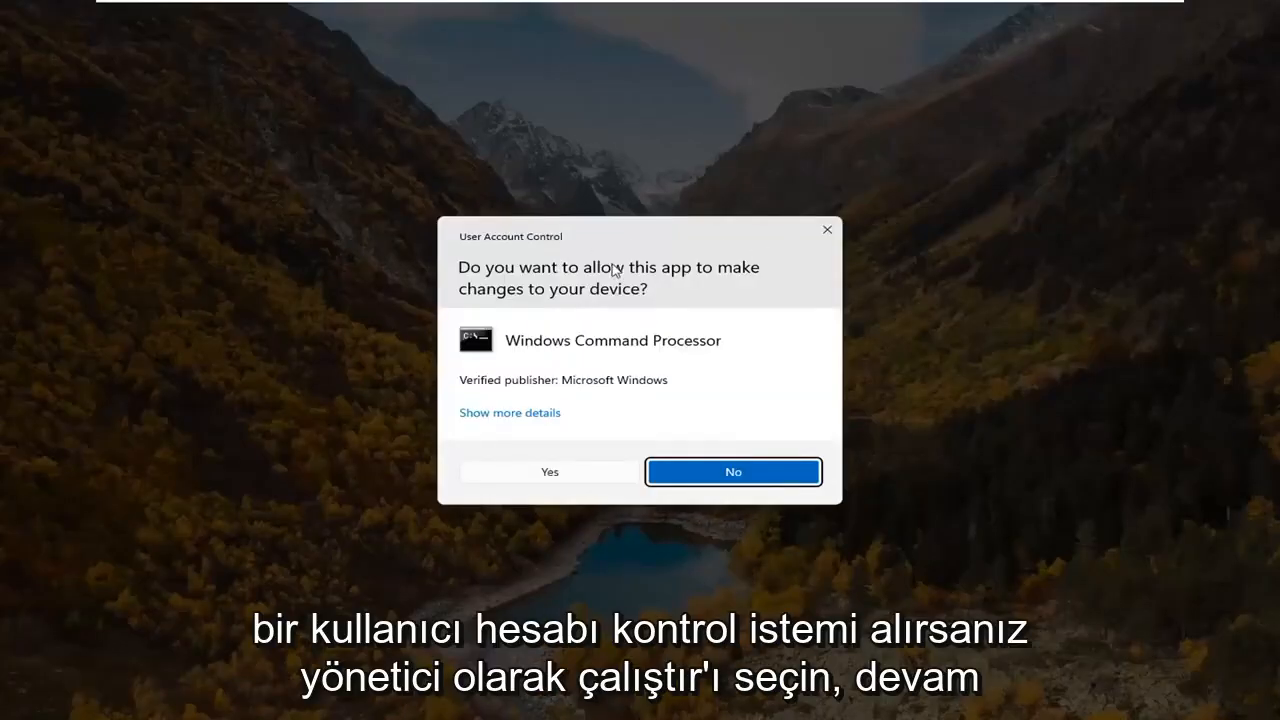
Approve the UAC prompt and run ipconfig /flushdns to flush the DNS resolver cache
{"action": "left_click", "coordinate": [732, 472]}
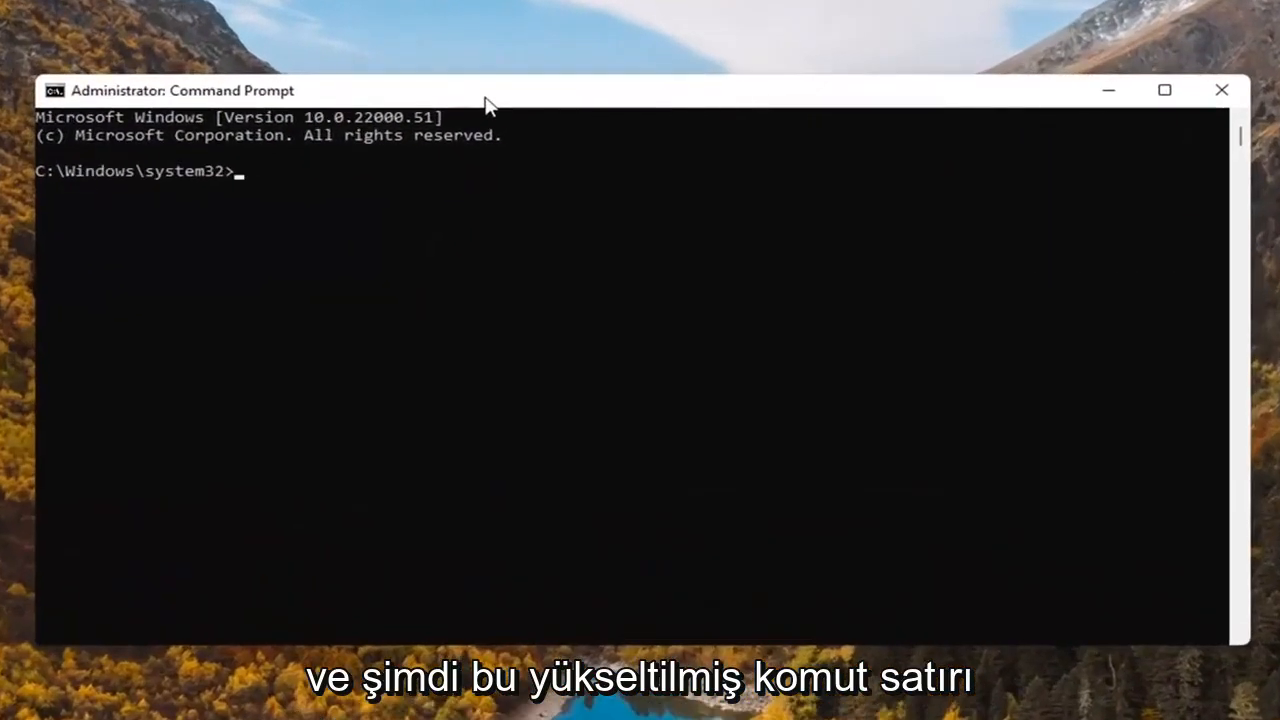
{"action": "type", "text": "i"}
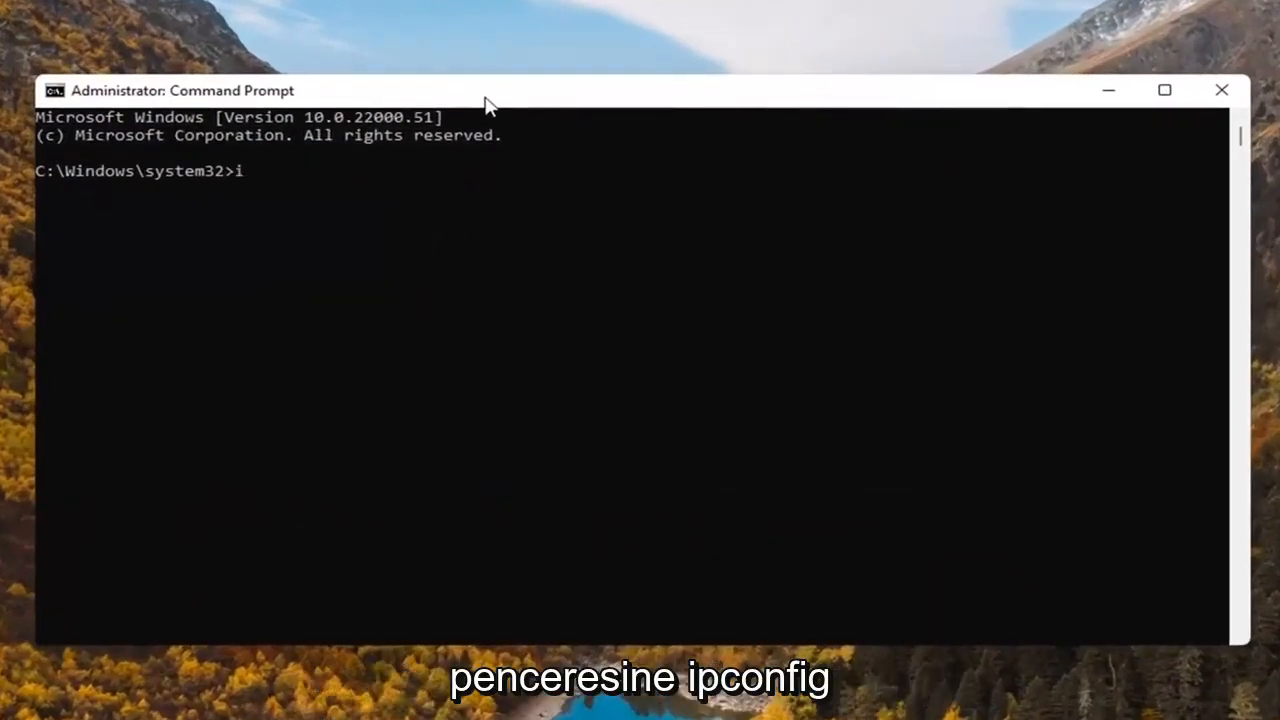
{"action": "type", "text": "pconfig"}
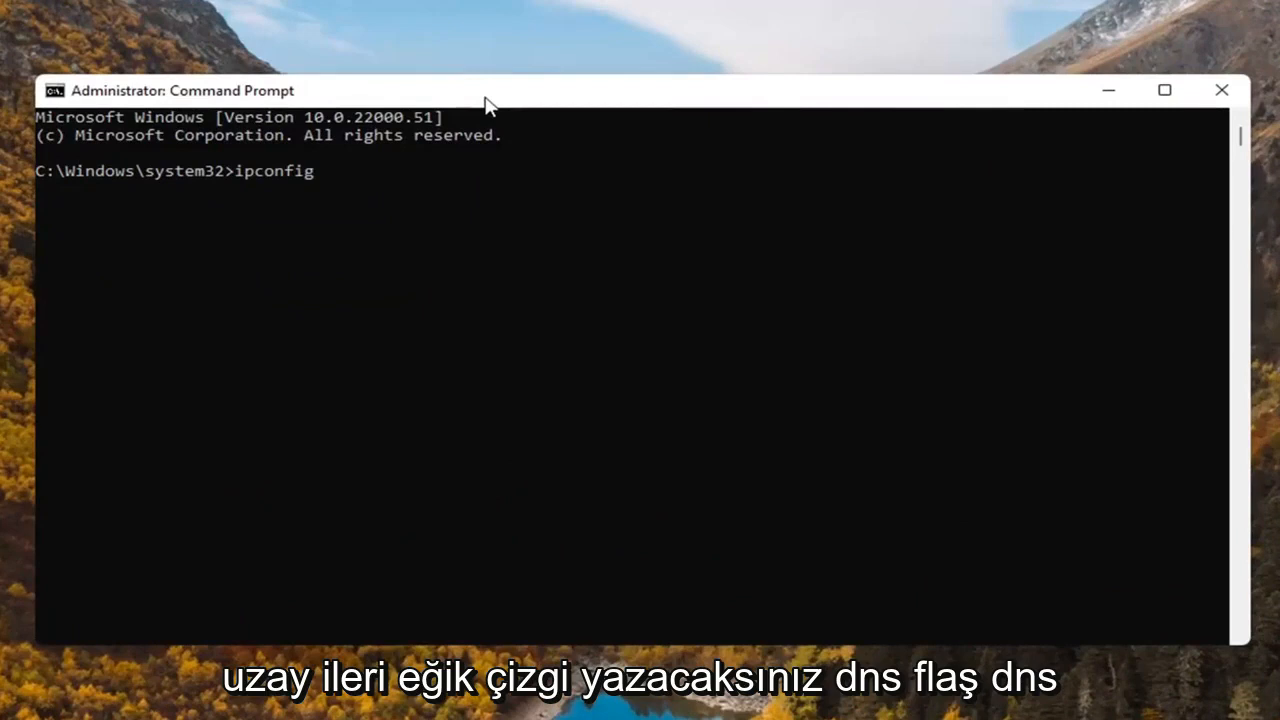
{"action": "type", "text": "/flushdns"}
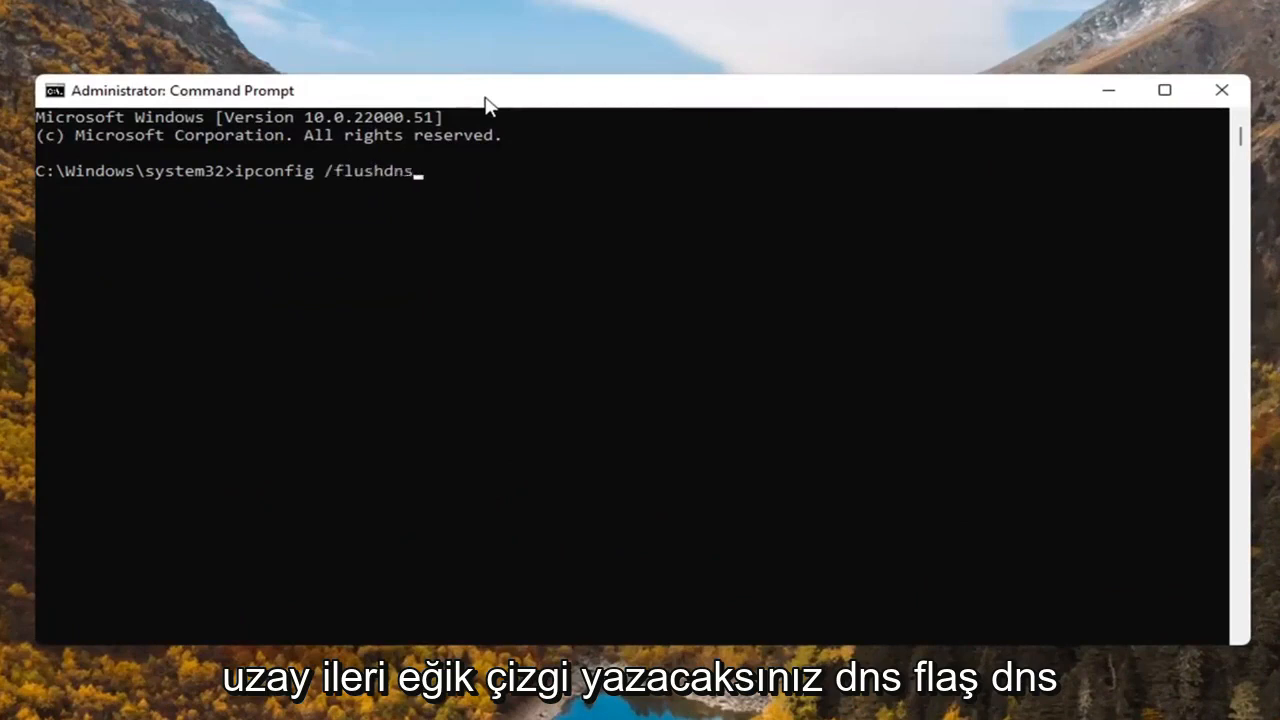
{"action": "mouse_move", "coordinate": [314, 200]}
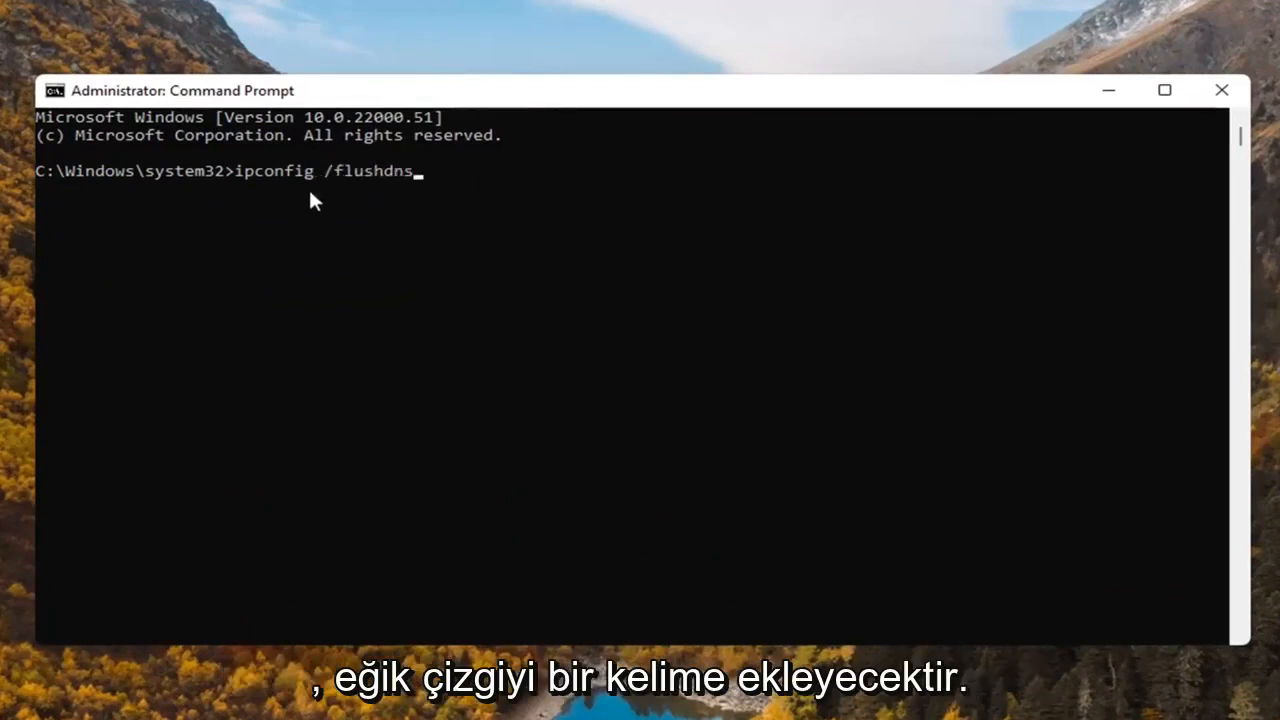
{"action": "mouse_move", "coordinate": [500, 328]}
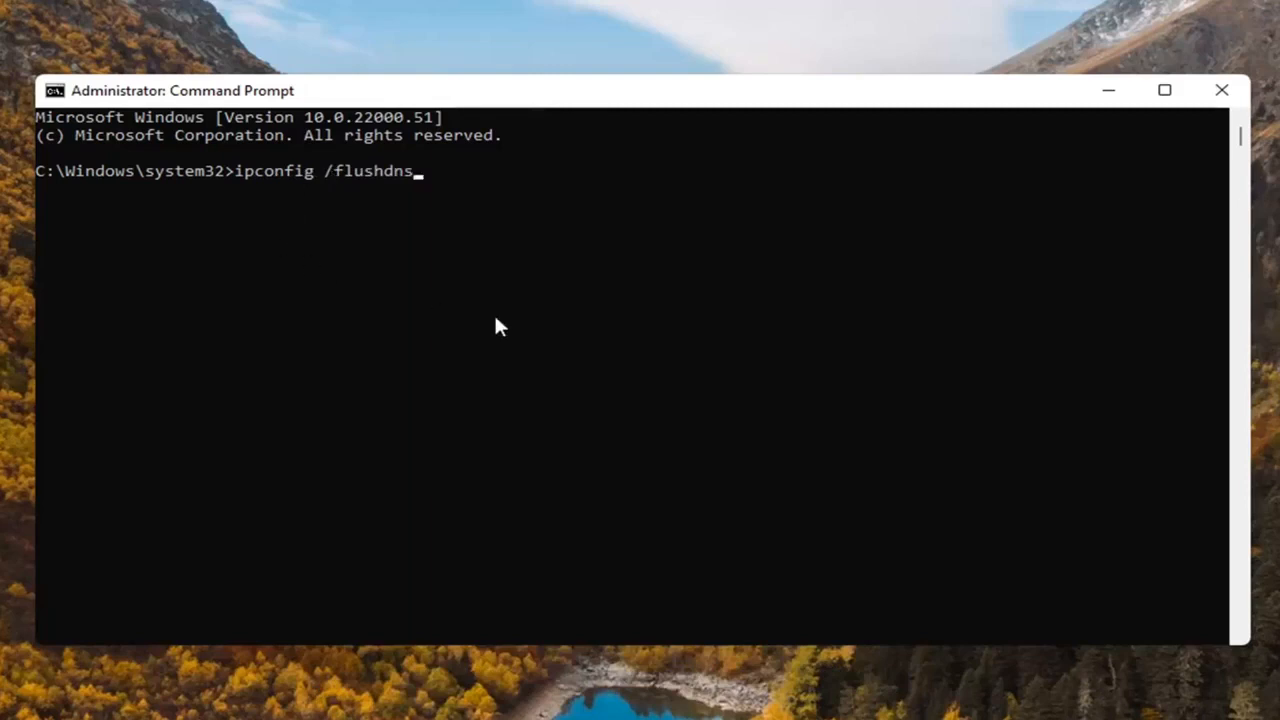
{"action": "key", "text": "Return"}
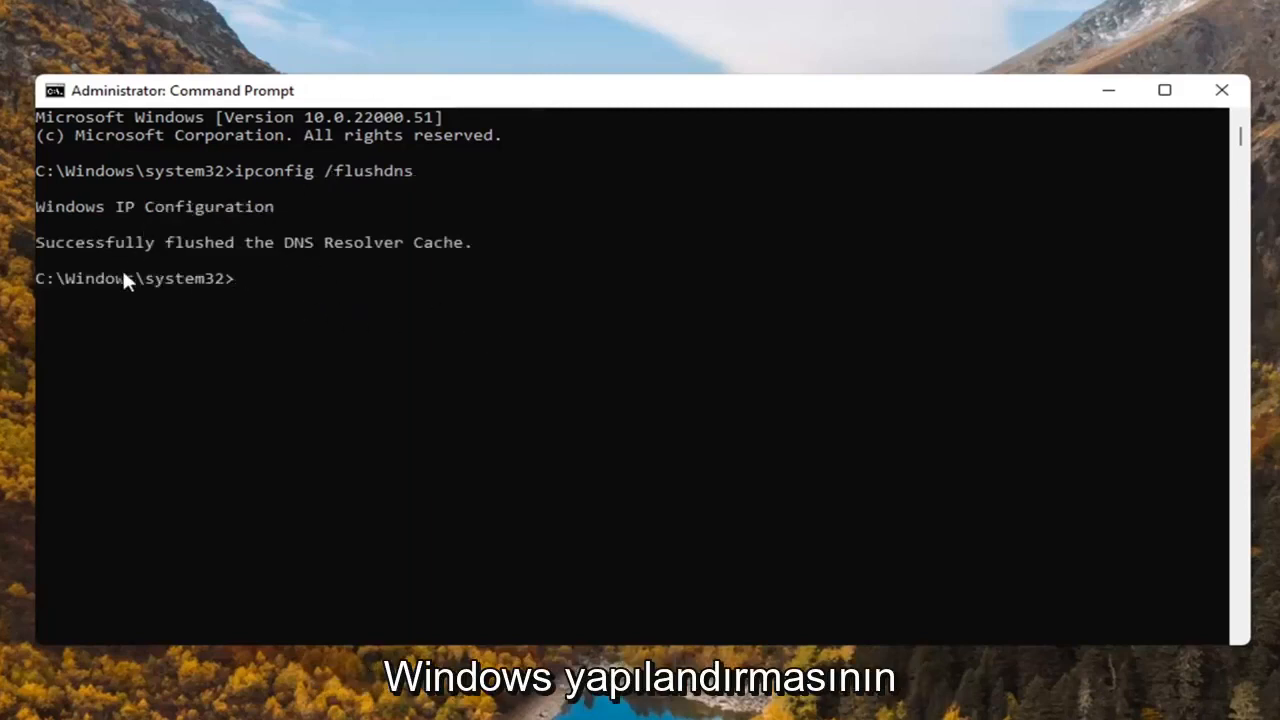
{"action": "mouse_move", "coordinate": [362, 256]}
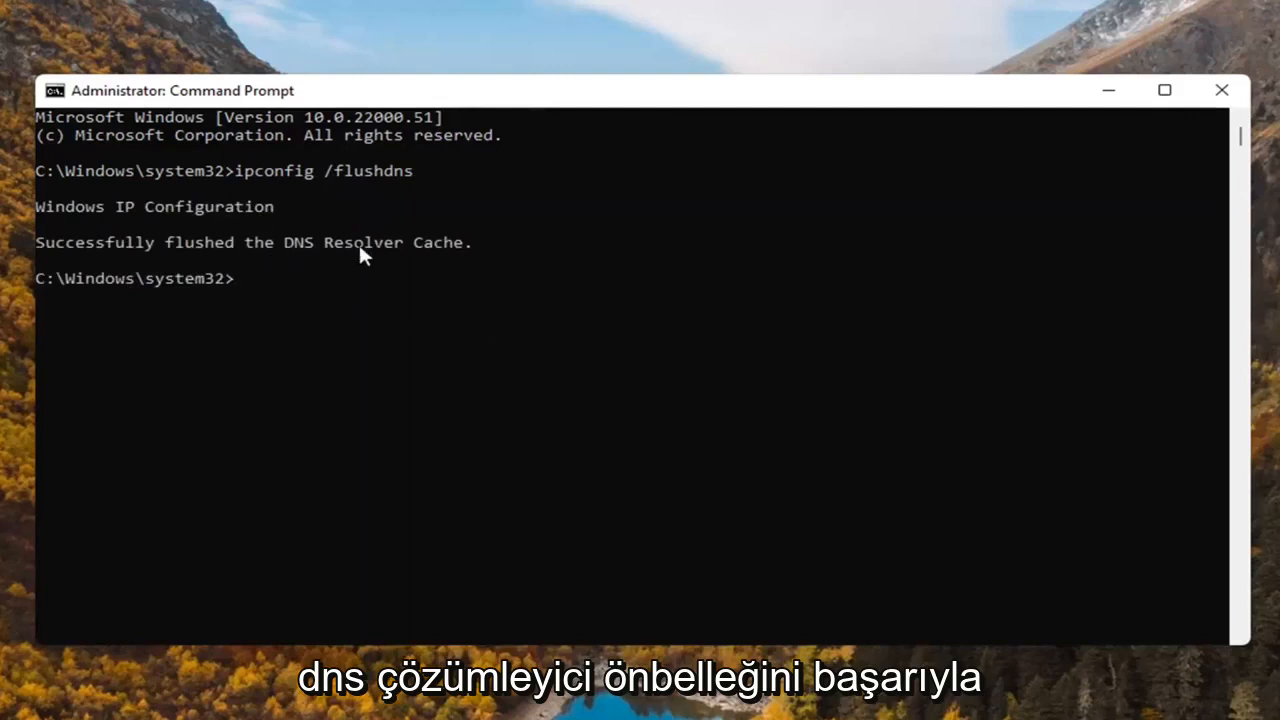
{"action": "mouse_move", "coordinate": [496, 328]}
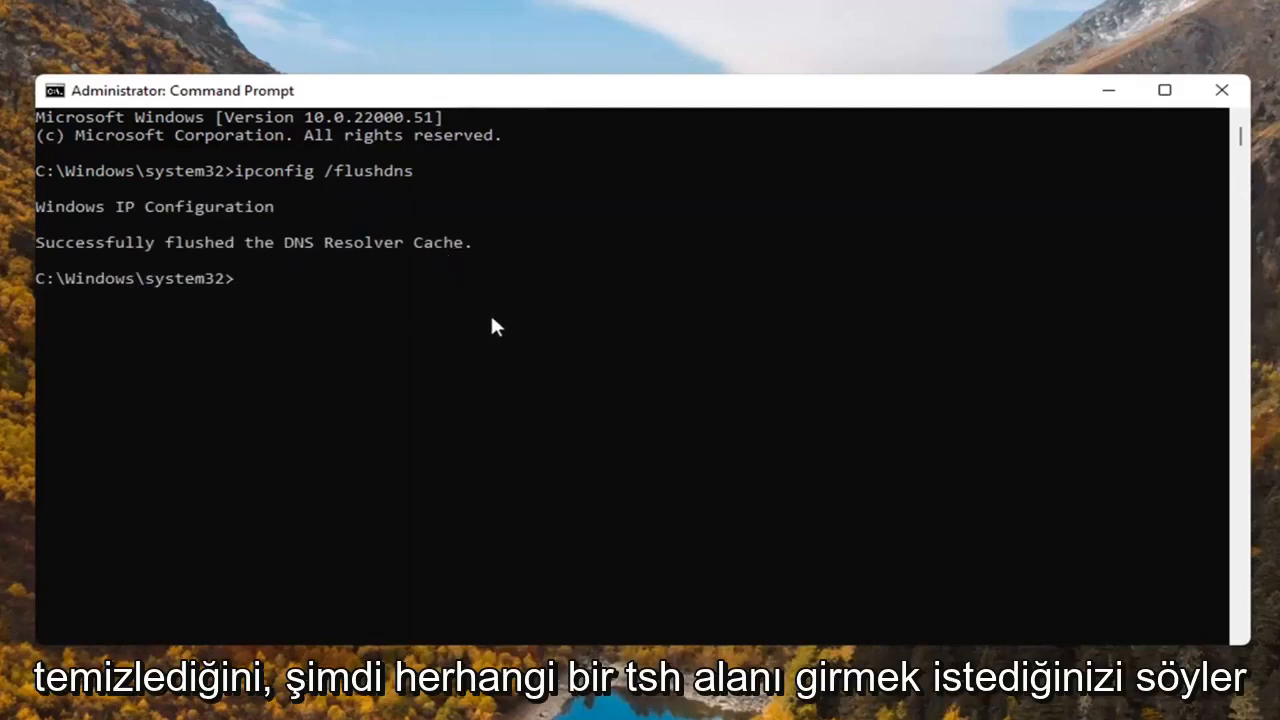
Run netsh winsock reset to reset the Winsock Catalog
{"action": "type", "text": "netsh"}
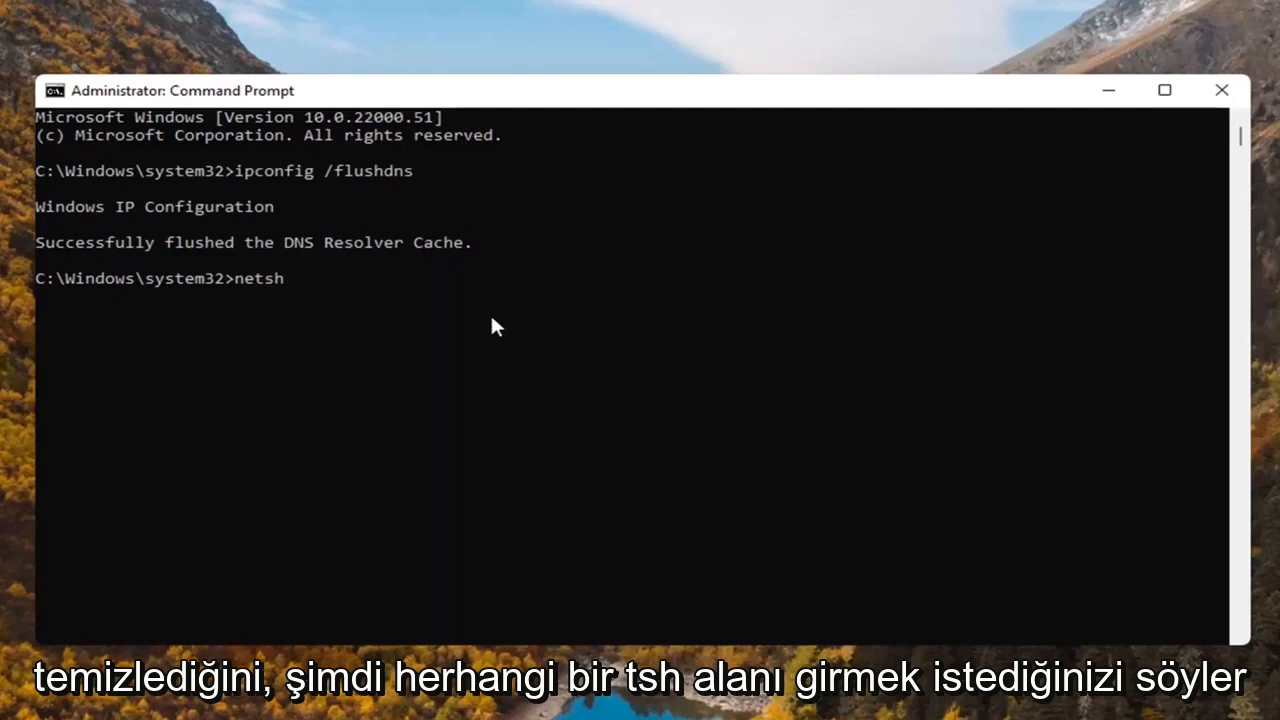
{"action": "type", "text": "winsock"}
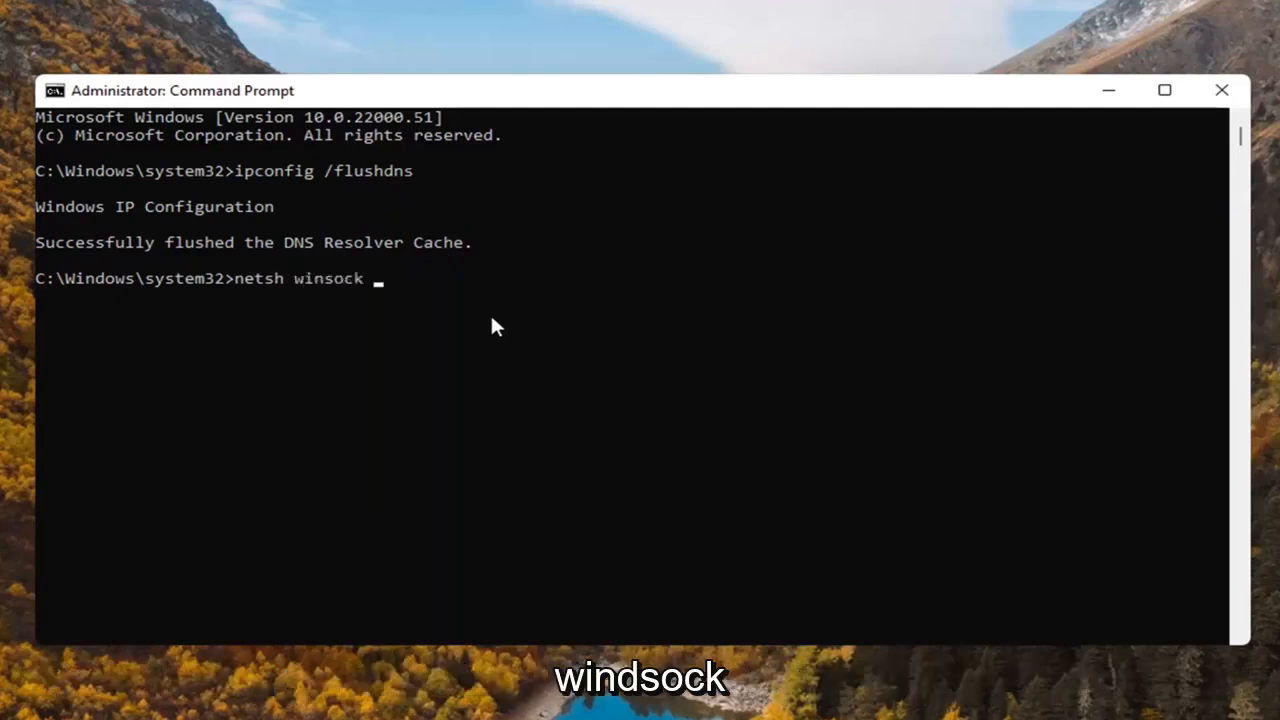
{"action": "type", "text": "r"}
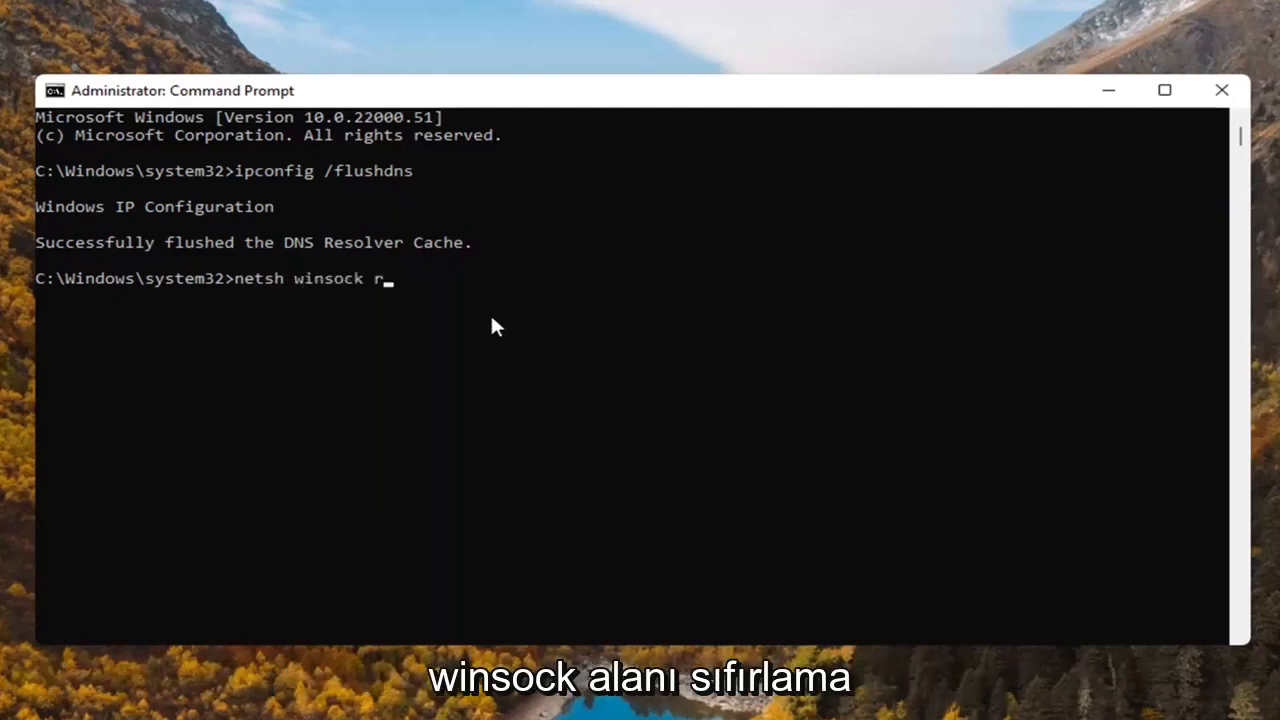
{"action": "type", "text": "eset"}
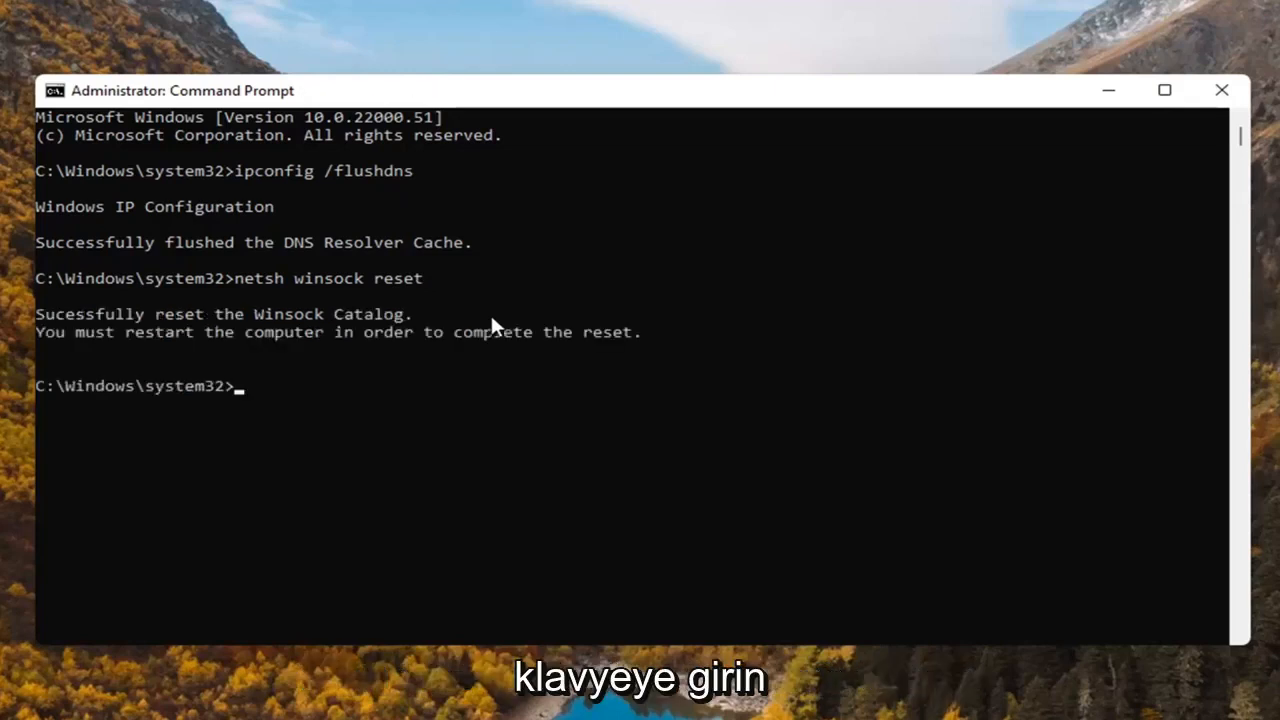
{"action": "mouse_move", "coordinate": [150, 320]}
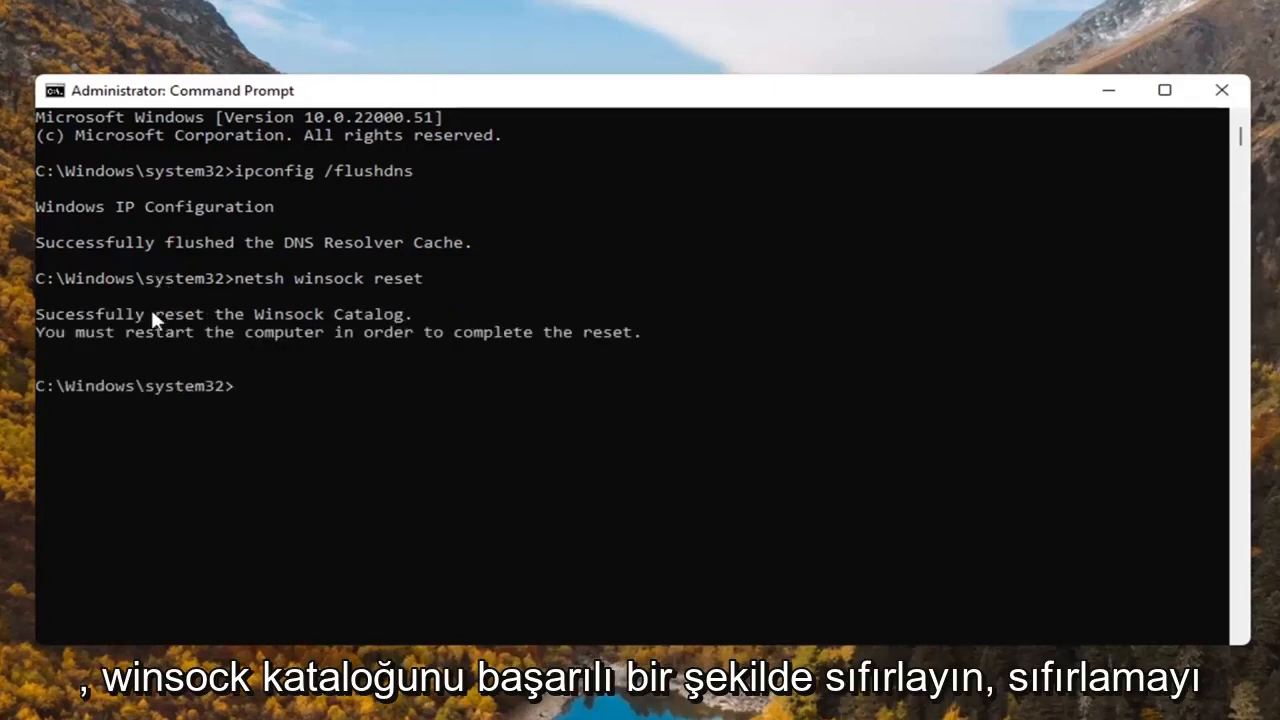
{"action": "mouse_move", "coordinate": [196, 356]}
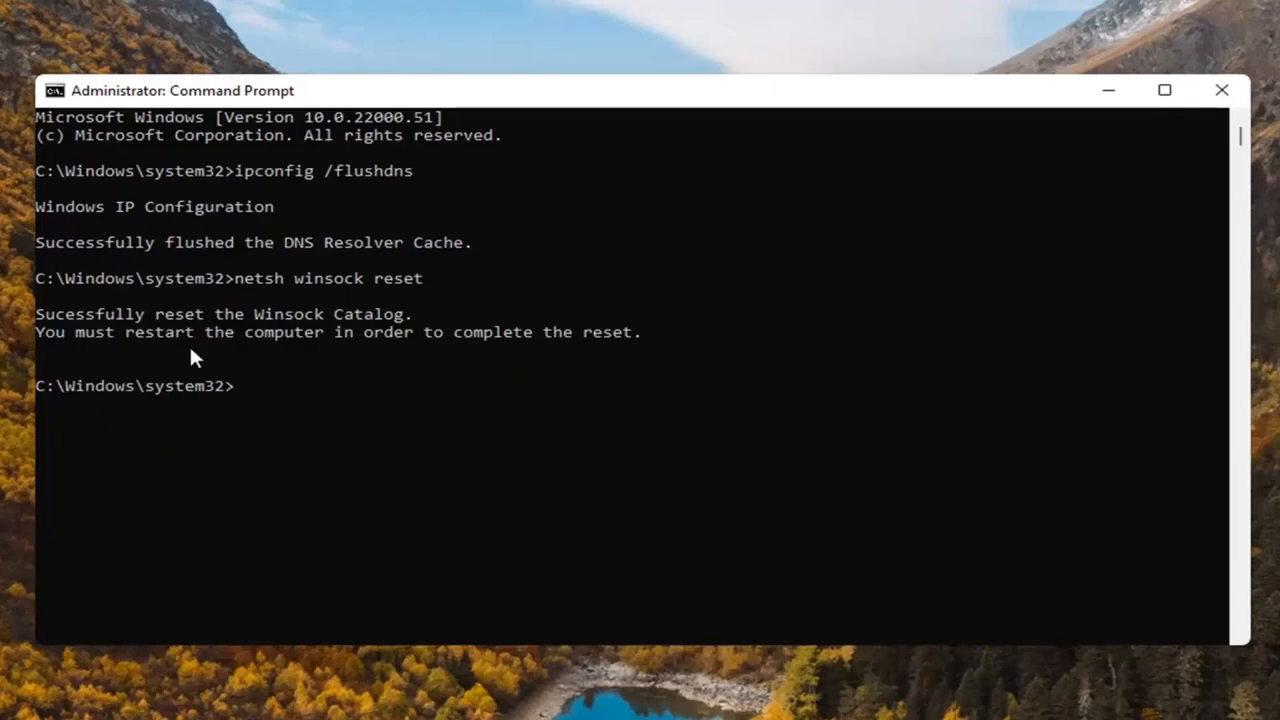
{"action": "mouse_move", "coordinate": [318, 400]}
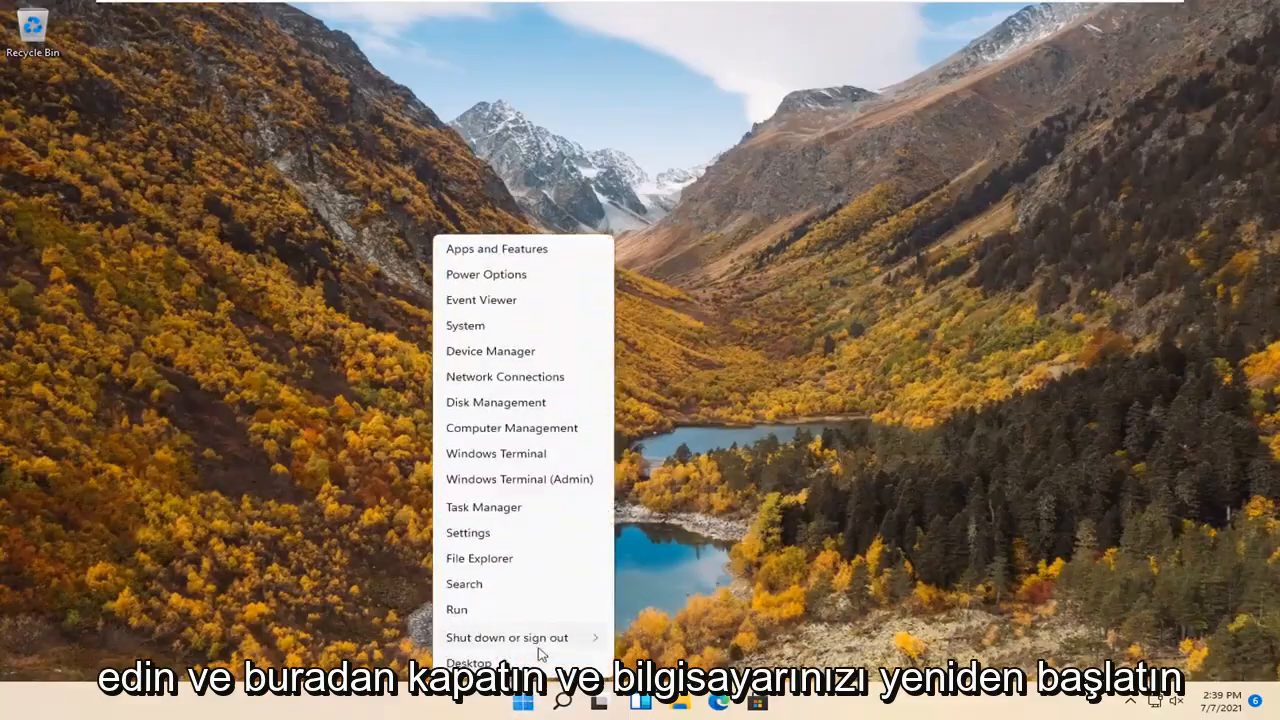
Close Command Prompt and return to the Windows desktop
{"action": "left_click", "coordinate": [508, 636]}
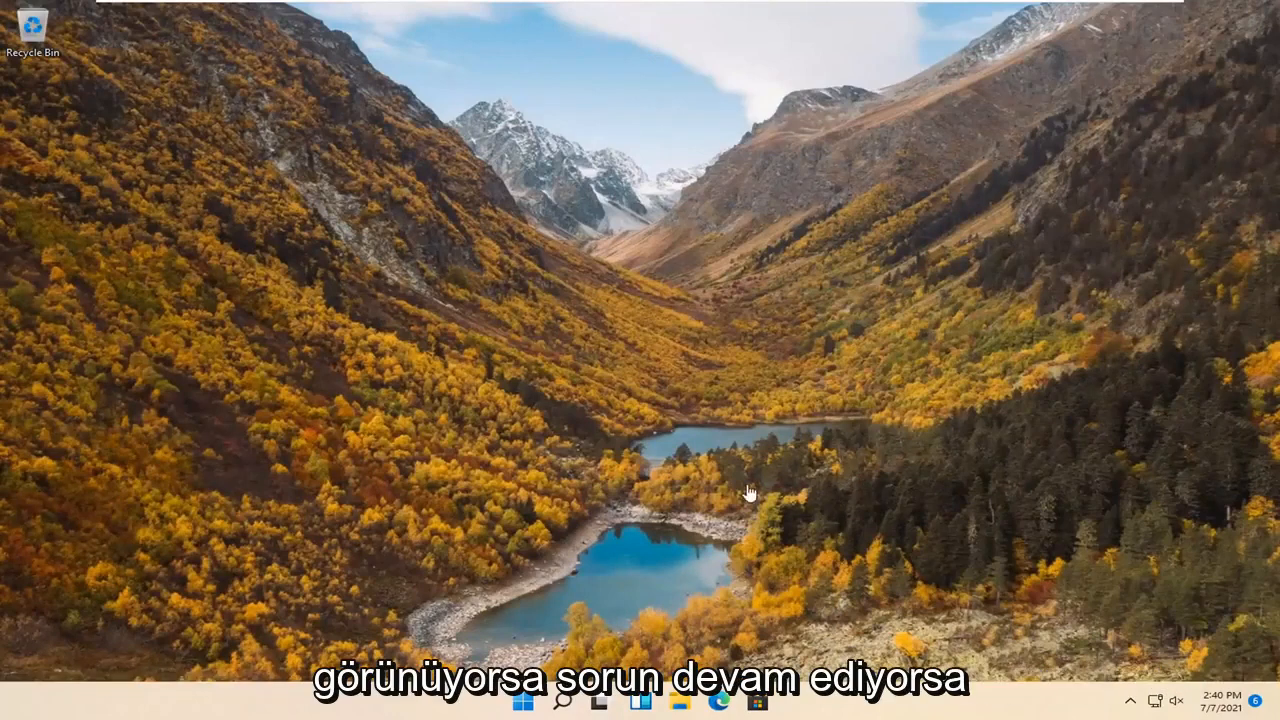
{"action": "mouse_move", "coordinate": [644, 552]}
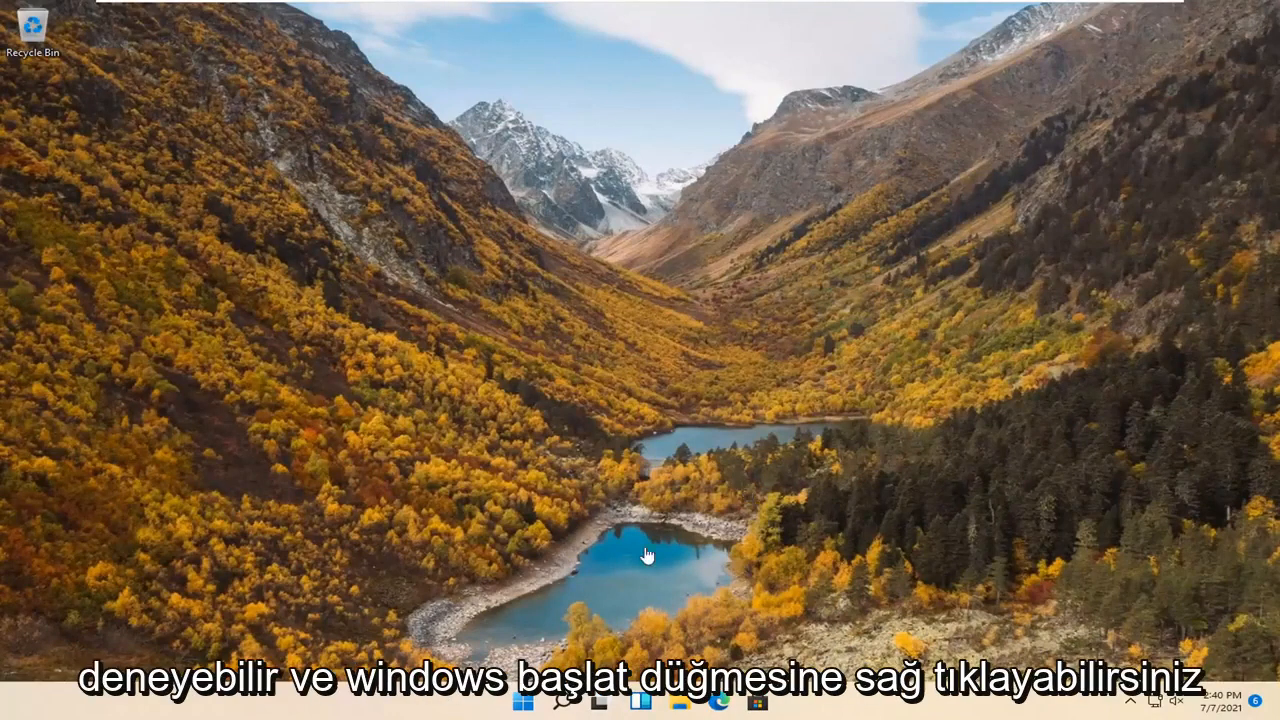
From the Start right-click menu, reach Settings > Network & internet and bring Advanced network settings into view
{"action": "right_click", "coordinate": [524, 700]}
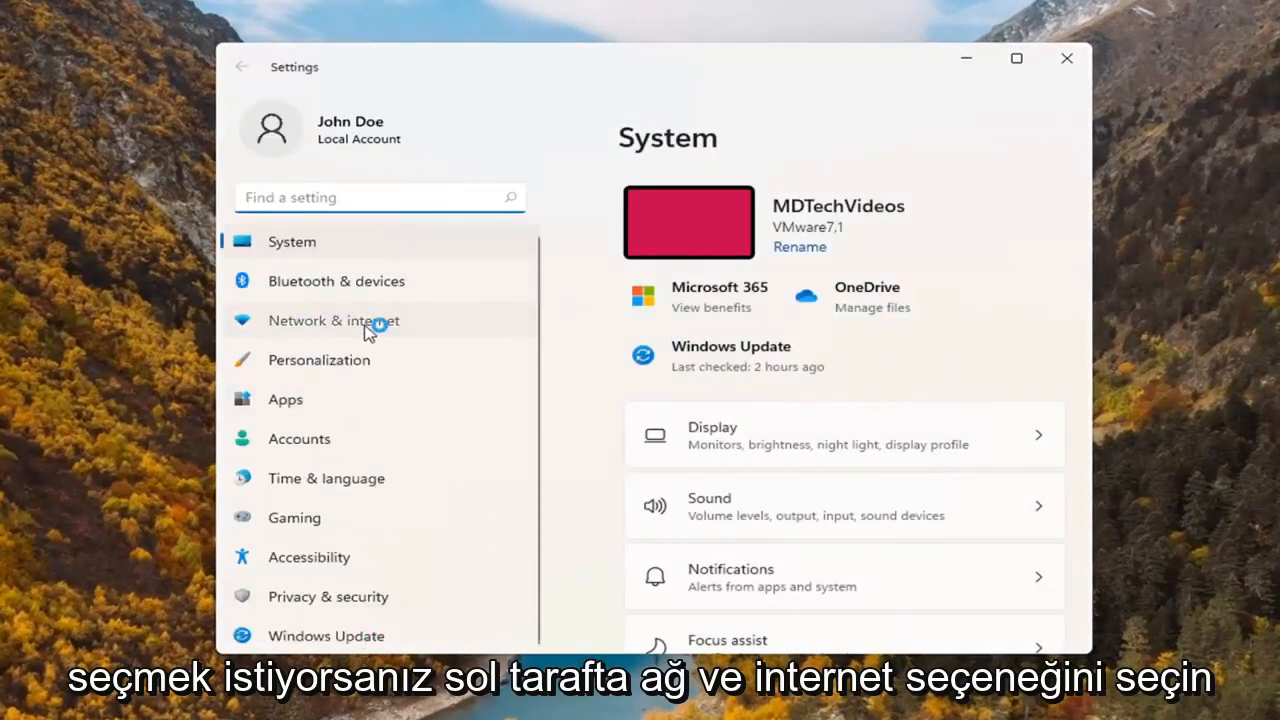
{"action": "left_click", "coordinate": [334, 320]}
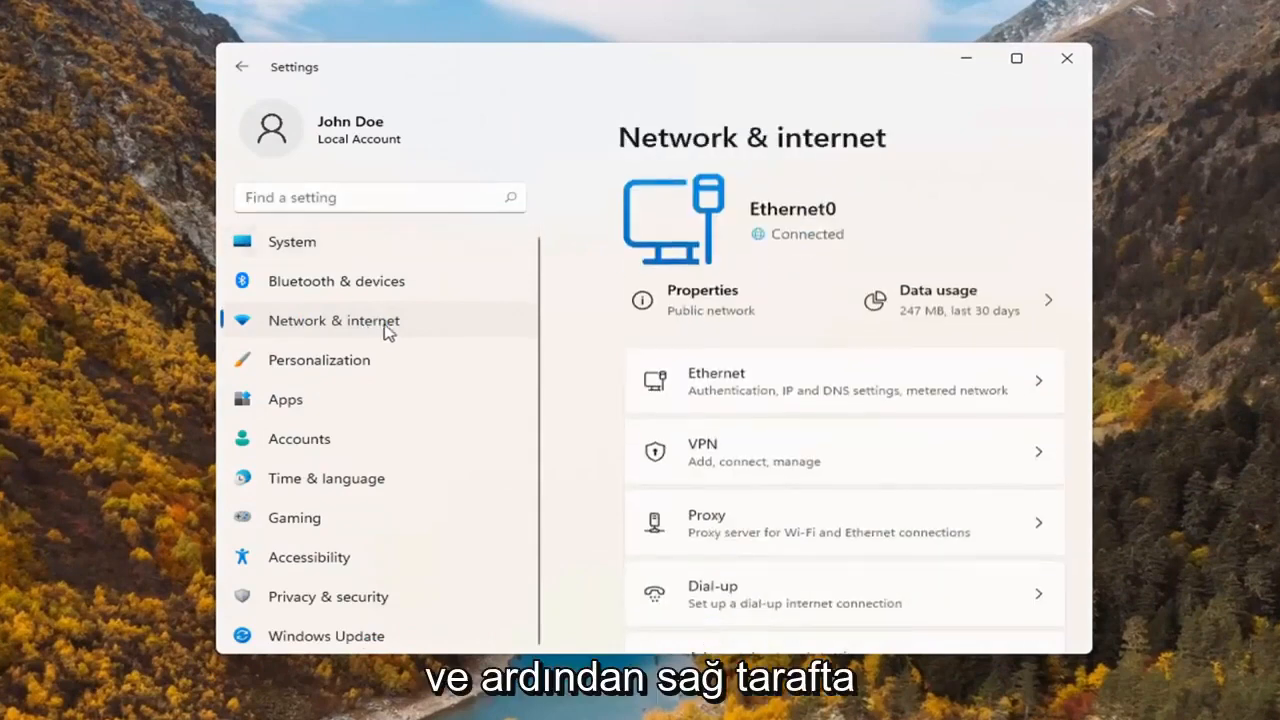
{"action": "scroll", "scroll_direction": "down", "scroll_amount": 3}
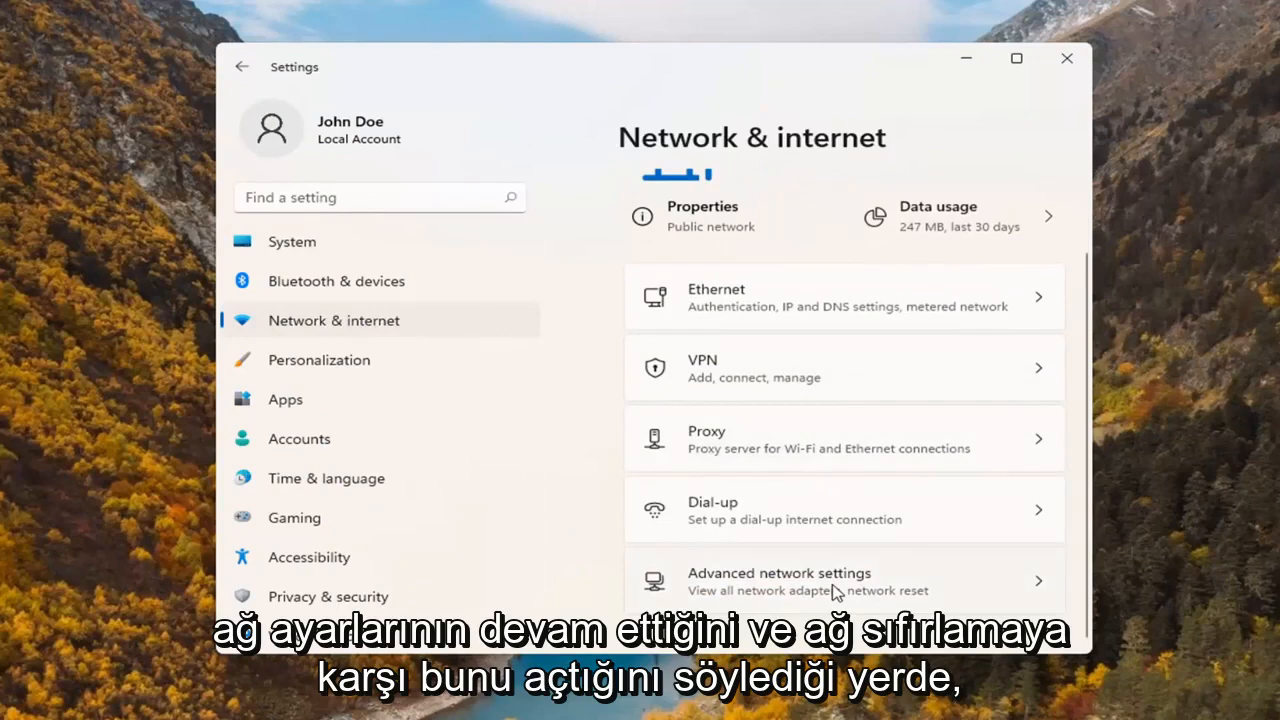
Go into Advanced network settings where the Network reset option is listed
{"action": "left_click", "coordinate": [844, 580]}
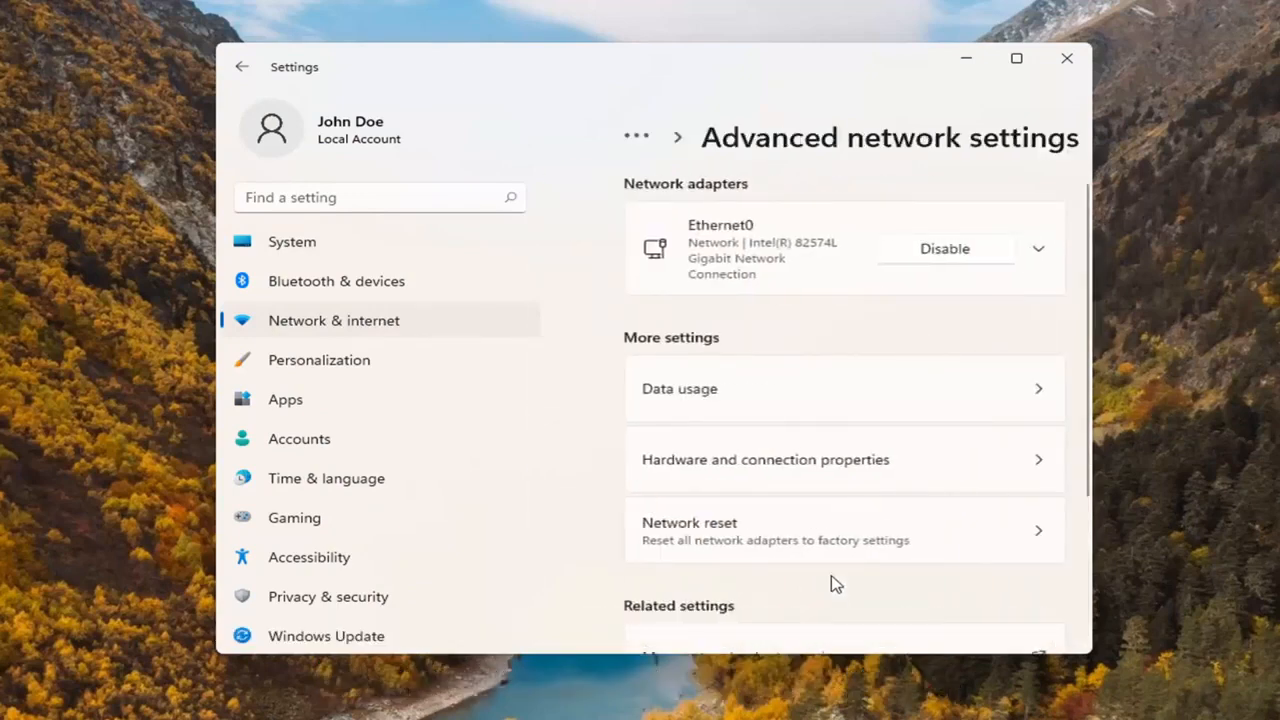
{"action": "mouse_move", "coordinate": [624, 658]}
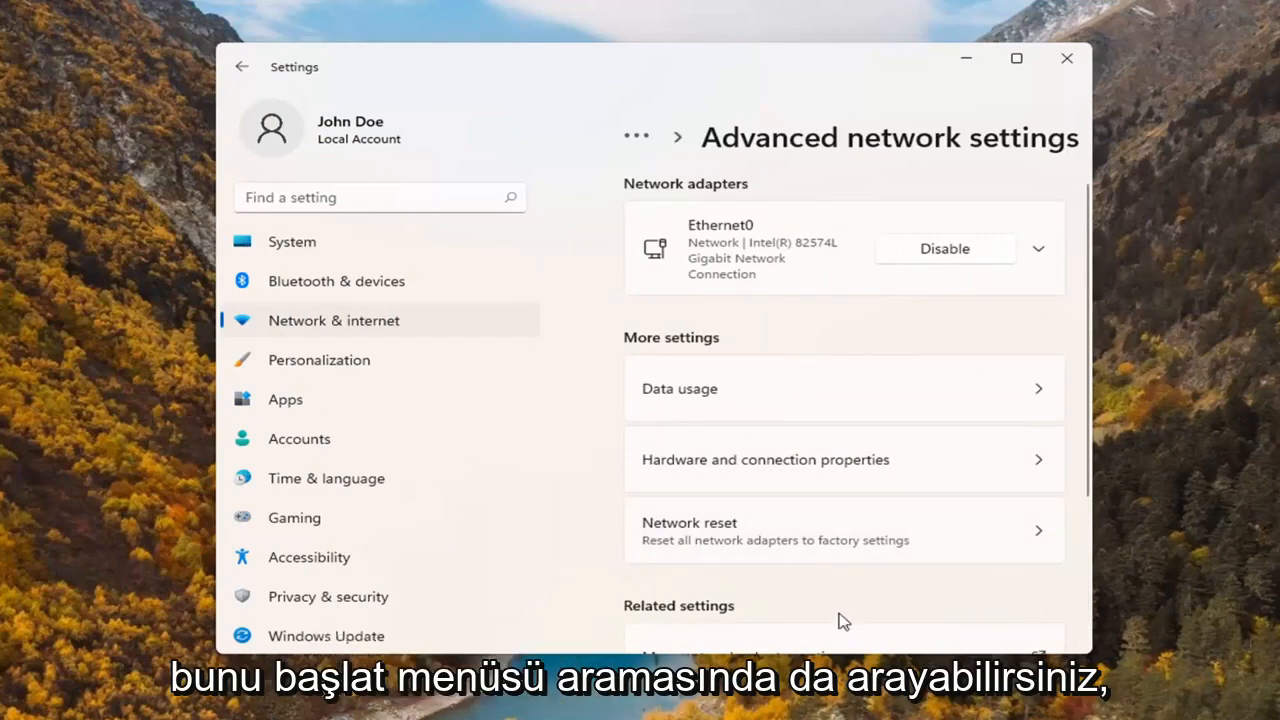
{"action": "mouse_move", "coordinate": [716, 538]}
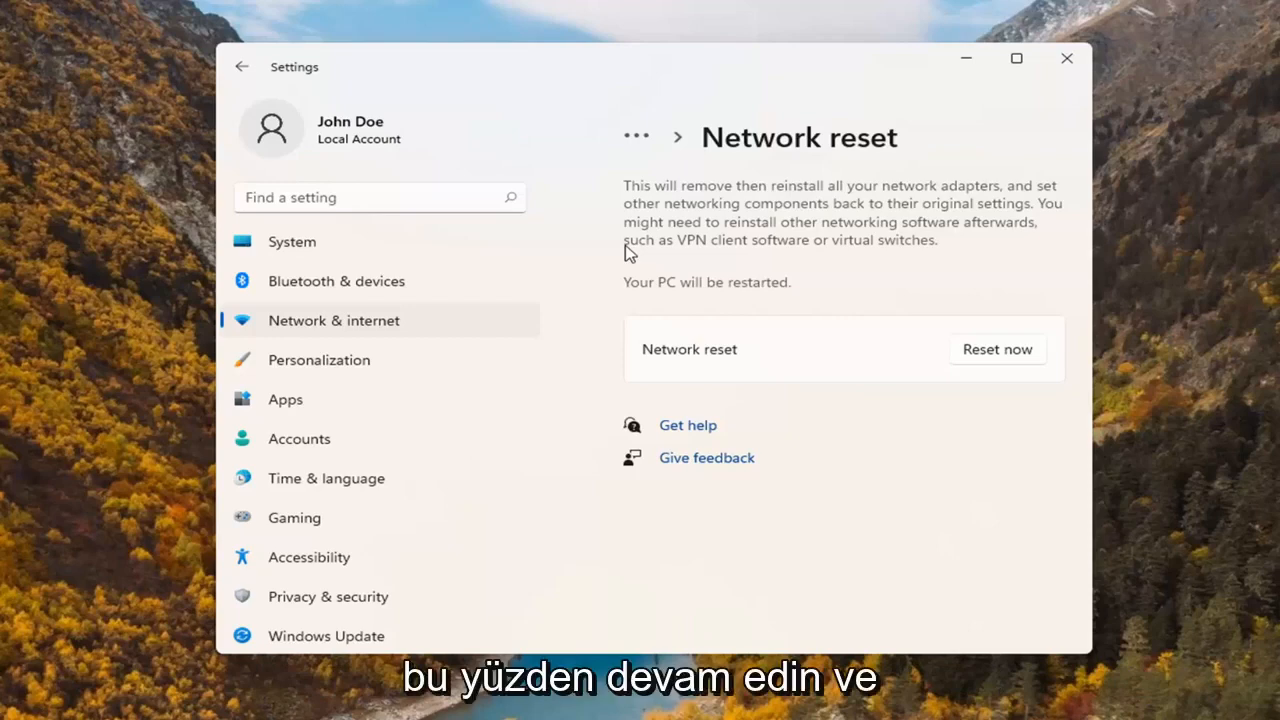
Confirm Network reset with Reset now and Yes, then restart the PC
{"action": "left_click", "coordinate": [996, 348]}
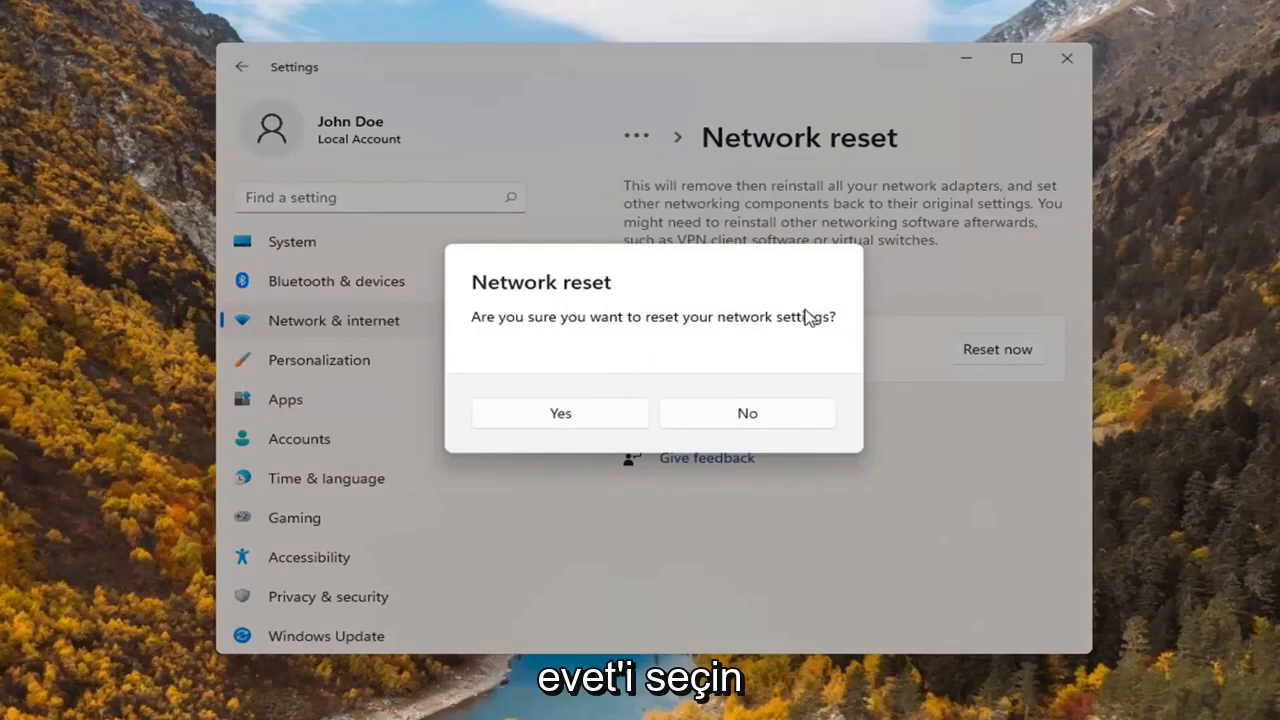
{"action": "left_click", "coordinate": [560, 412]}
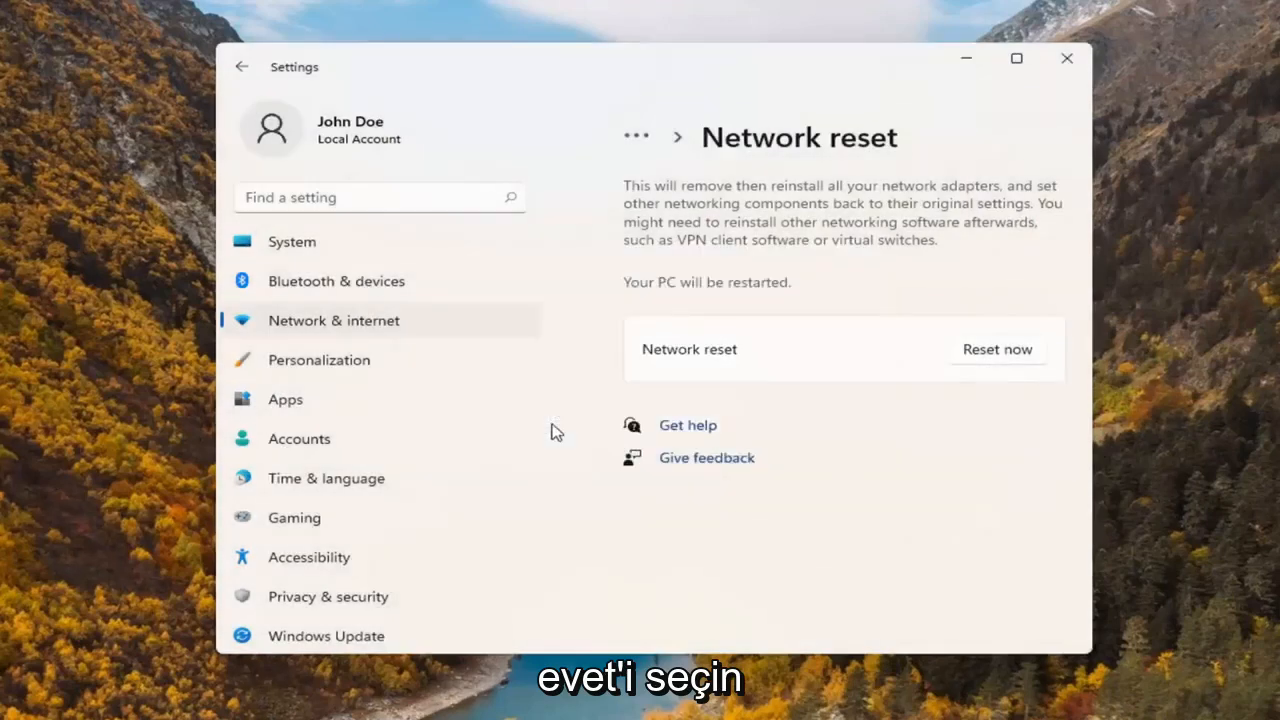
{"action": "left_click", "coordinate": [996, 348]}
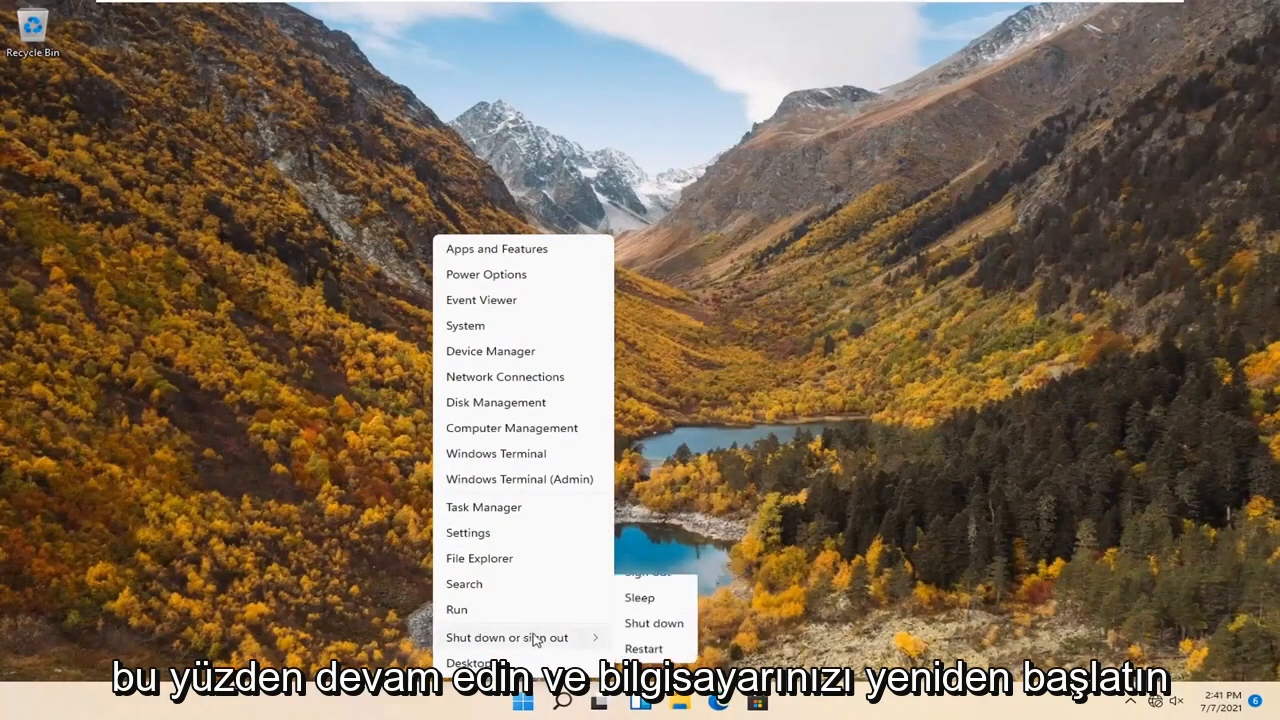
{"action": "left_click", "coordinate": [644, 648]}
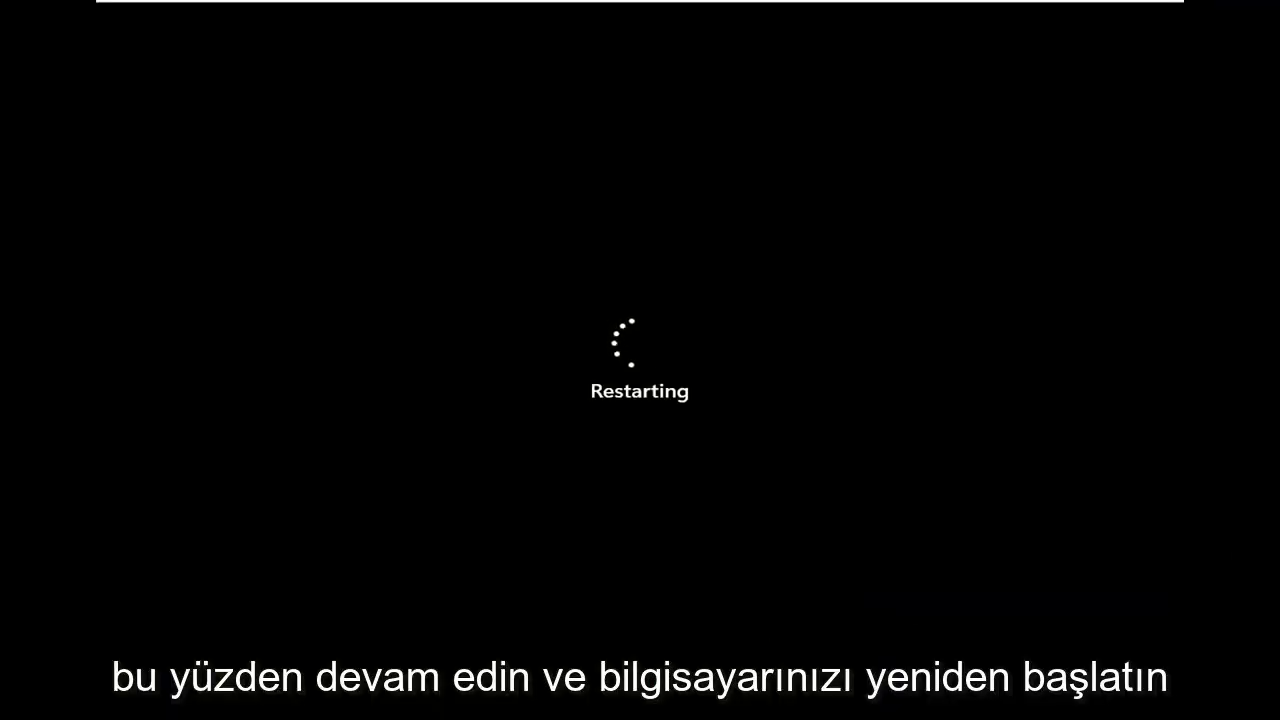